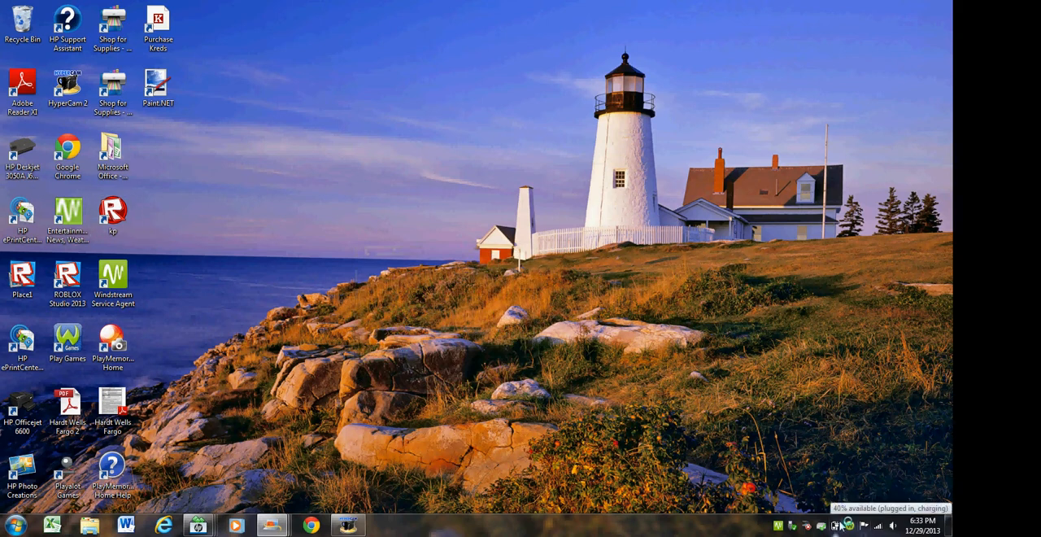
Launch Roblox Studio, glance at New Project templates, then pick a published place under My Projects
{"action": "left_click", "coordinate": [68, 276]}
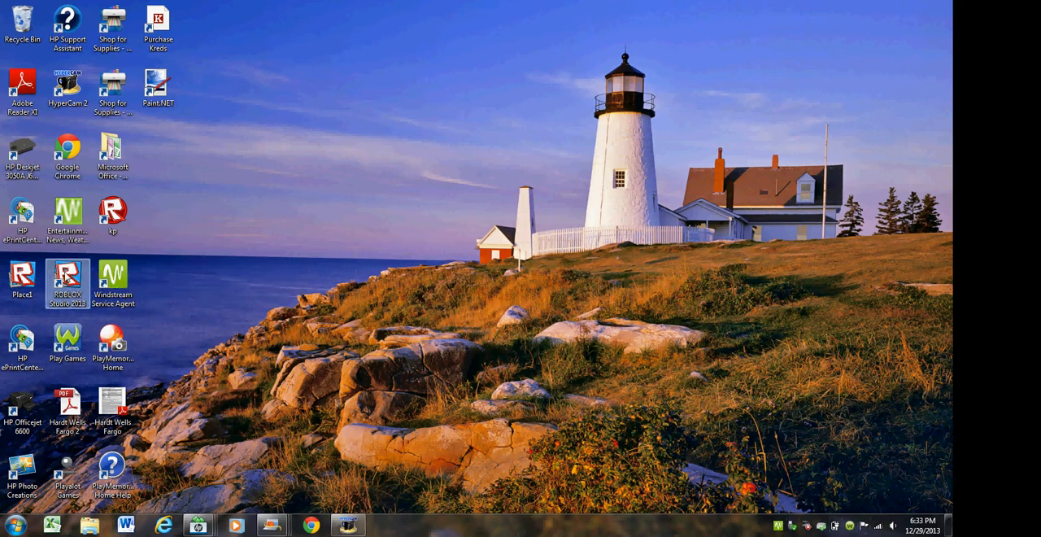
{"action": "double_click", "coordinate": [69, 279]}
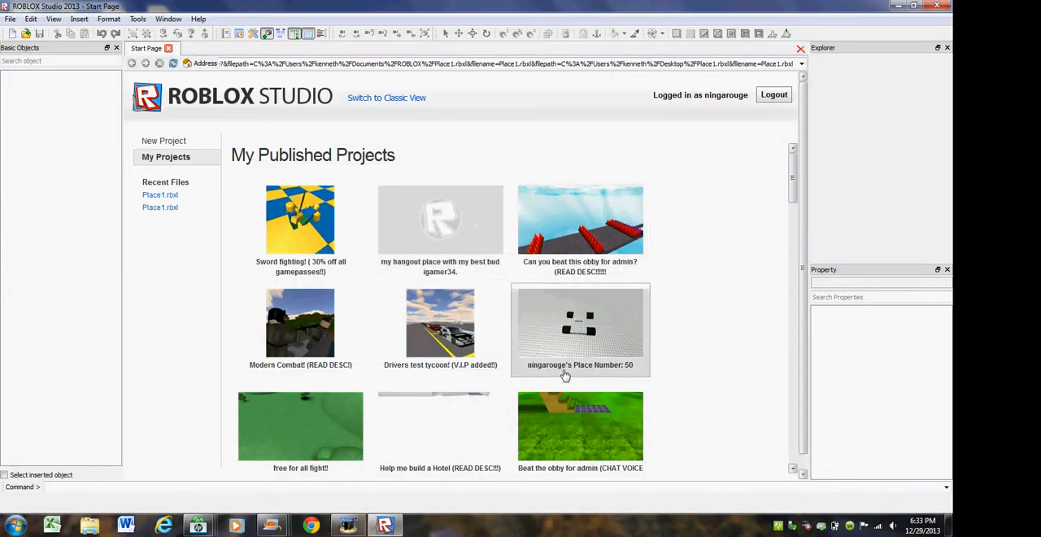
{"action": "left_click", "coordinate": [166, 141]}
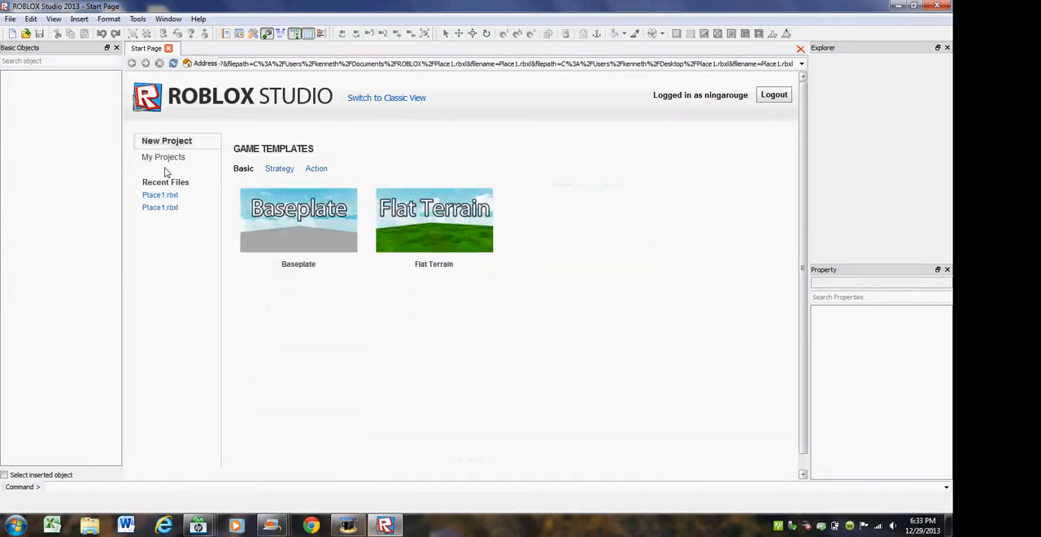
{"action": "left_click", "coordinate": [163, 156]}
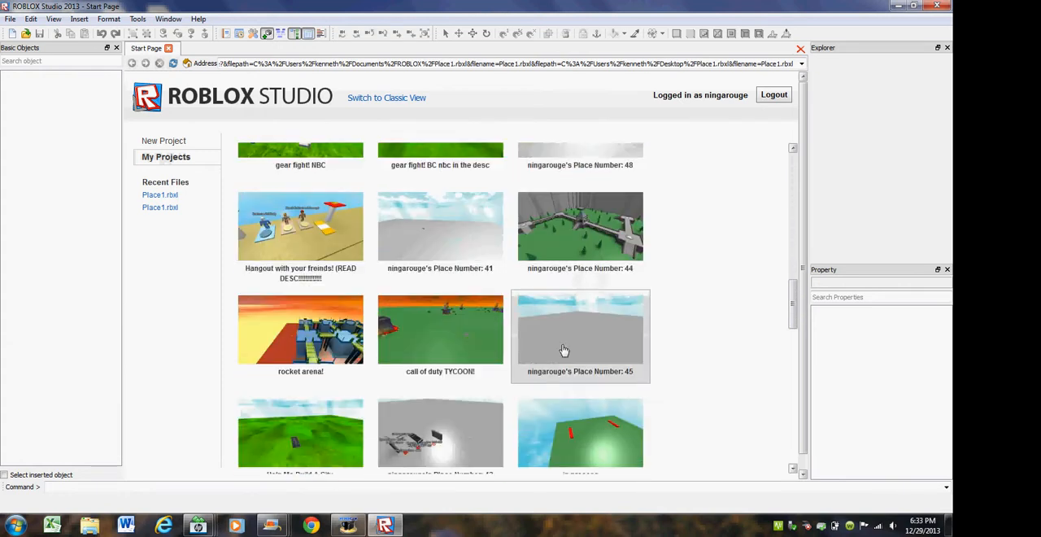
{"action": "left_click", "coordinate": [579, 328]}
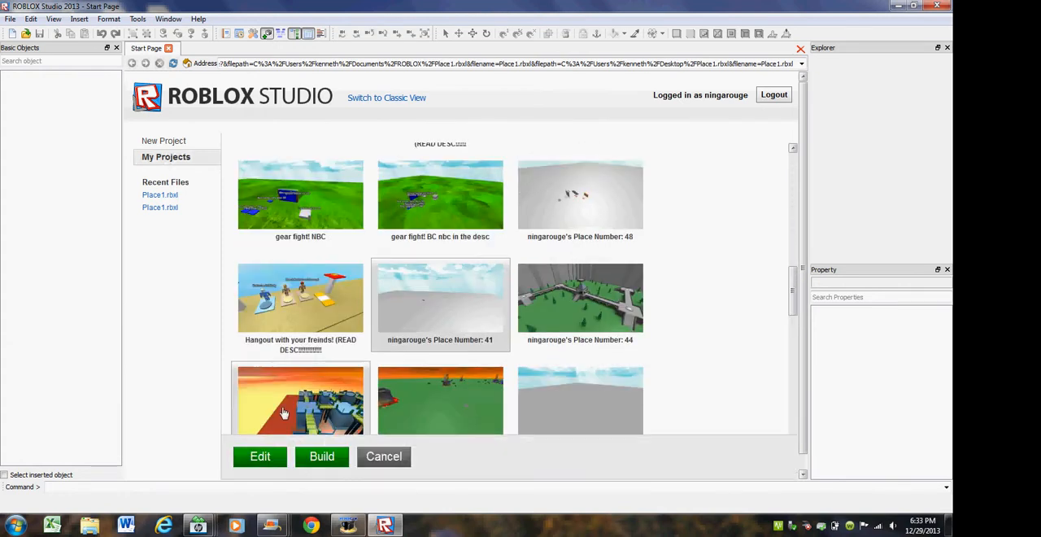
Build the chosen place and bring up the Toolbox of models
{"action": "left_click", "coordinate": [260, 456]}
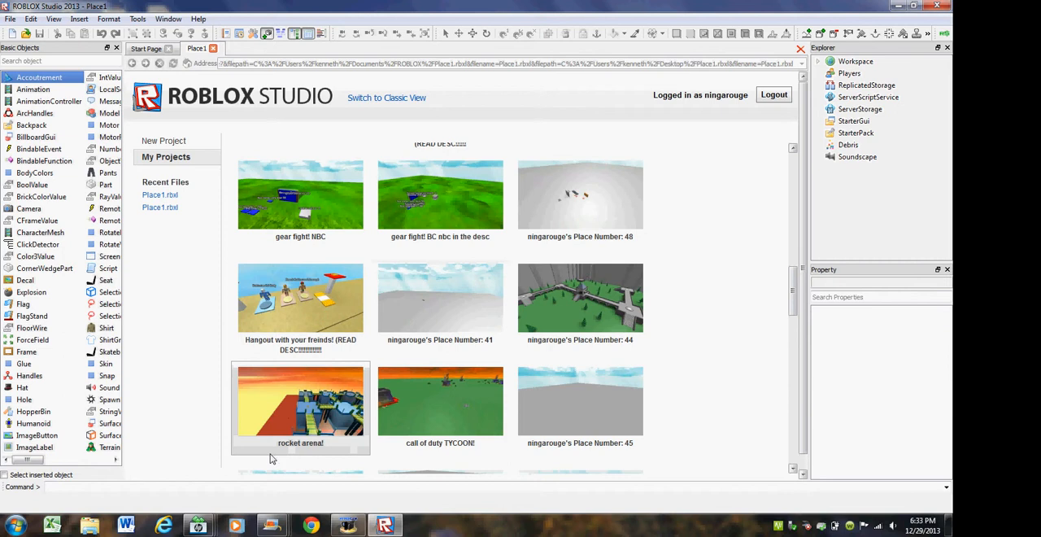
{"action": "mouse_move", "coordinate": [203, 494]}
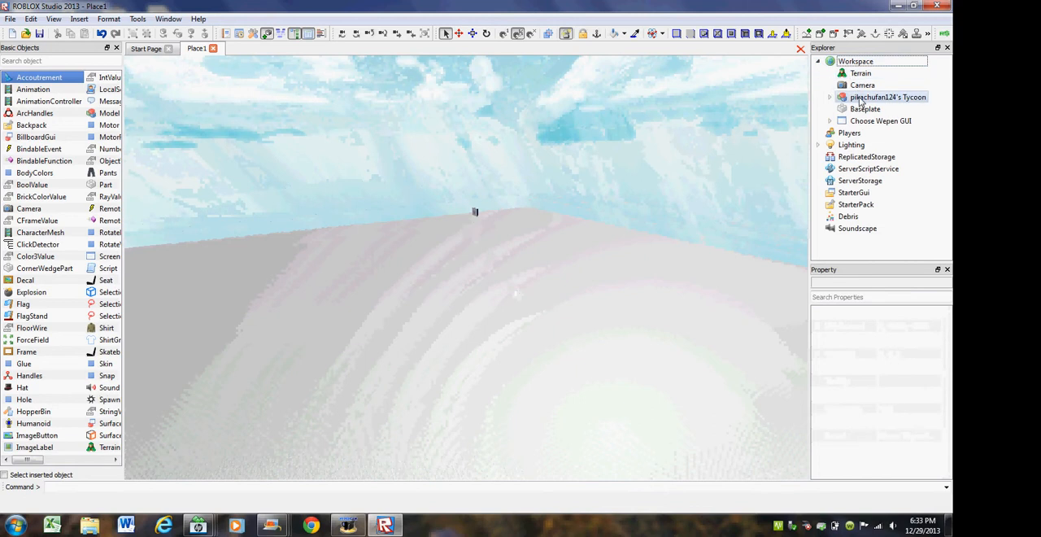
{"action": "left_click", "coordinate": [881, 107]}
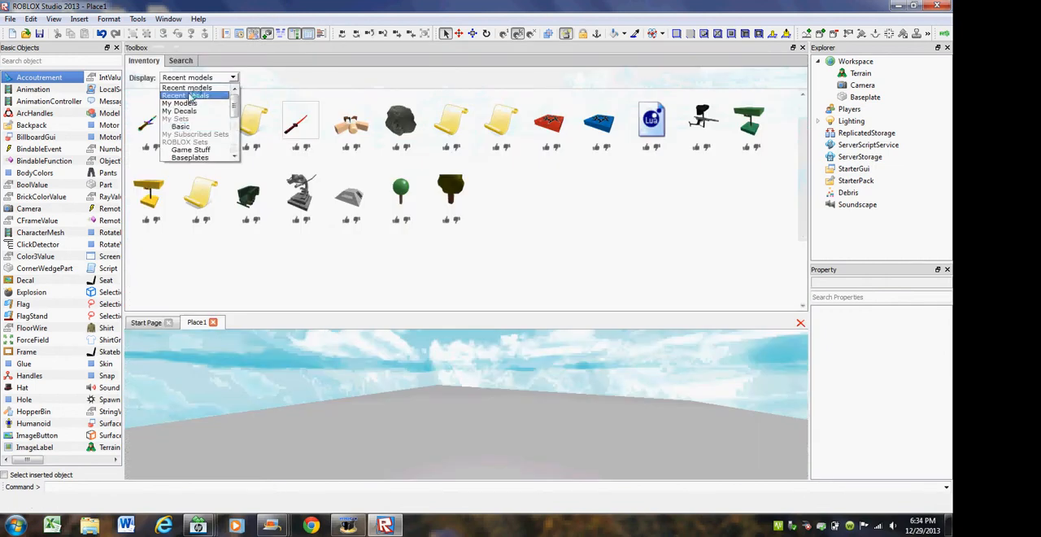
Choose the model set to browse for inserting the two stone bricks
{"action": "left_click", "coordinate": [179, 102]}
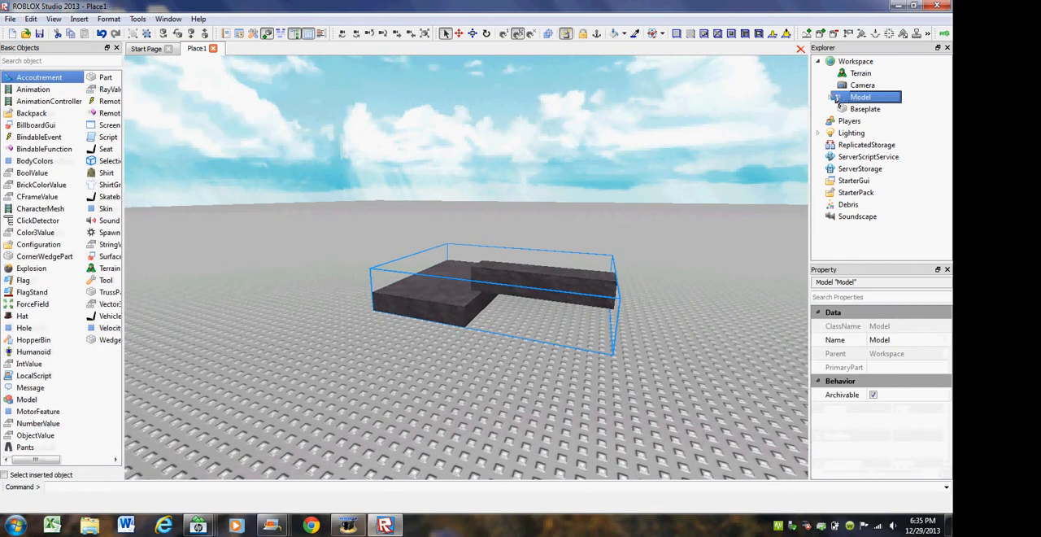
Rename the grouped Model to 'Test vid' in Properties and reselect it
{"action": "left_click", "coordinate": [829, 98]}
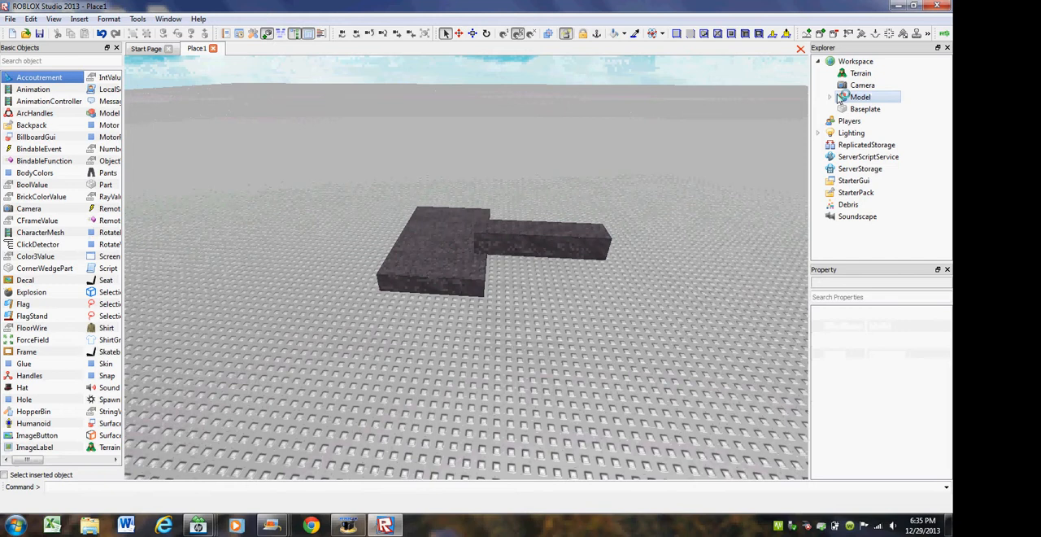
{"action": "left_click", "coordinate": [858, 97]}
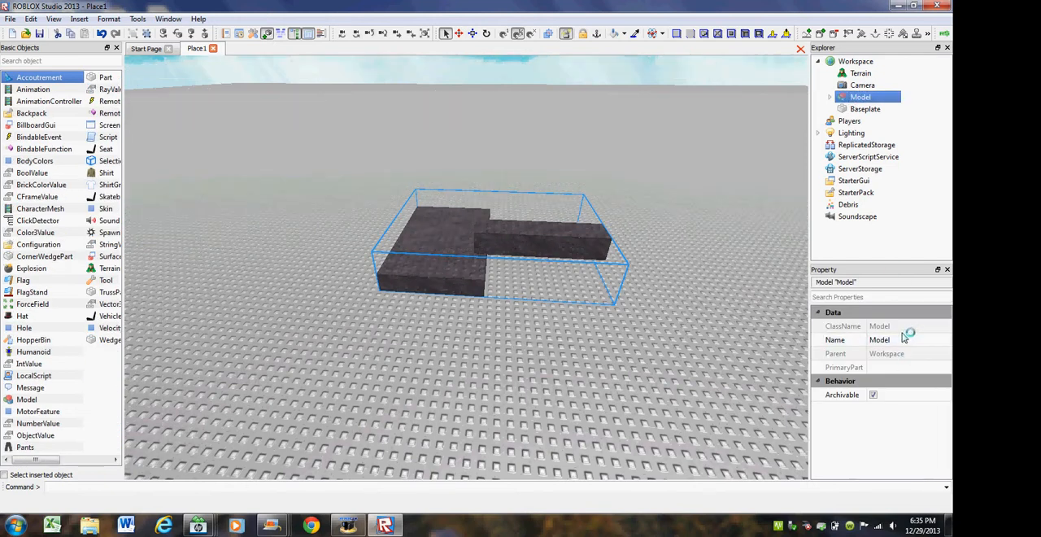
{"action": "type", "text": "Test vid"}
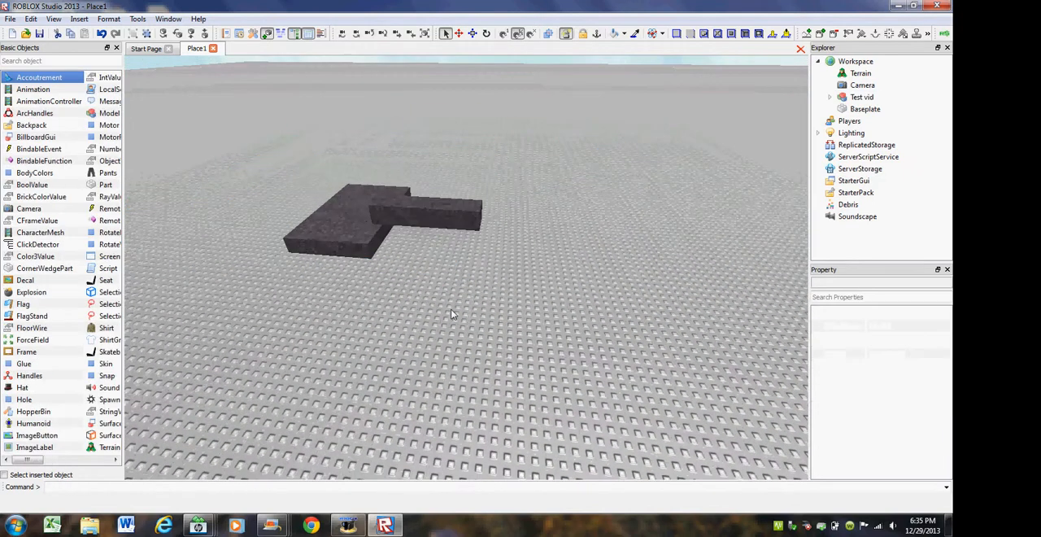
{"action": "left_click", "coordinate": [862, 98]}
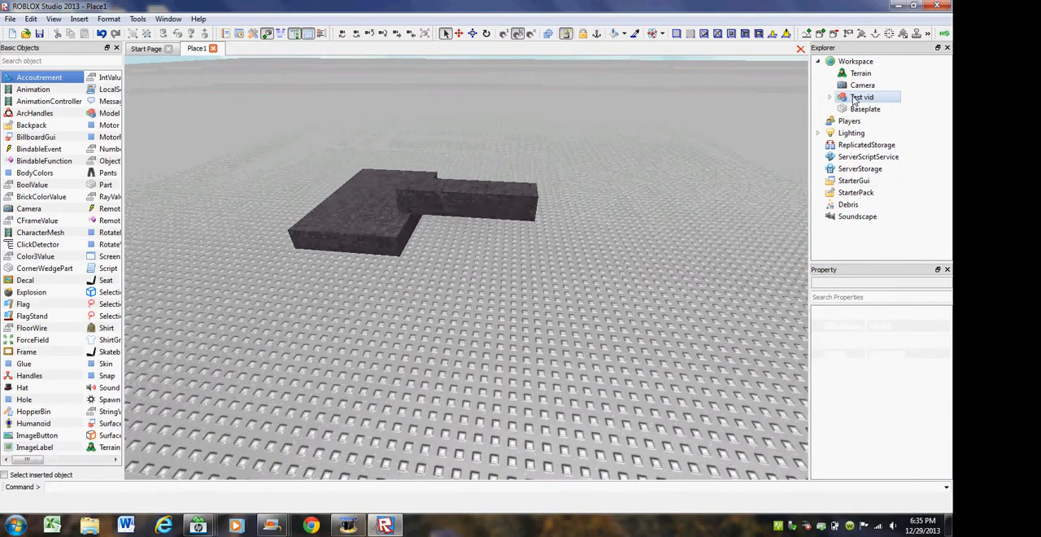
Save 'Test vid' to Roblox as a new model named 'Simple Brick'
{"action": "right_click", "coordinate": [862, 97]}
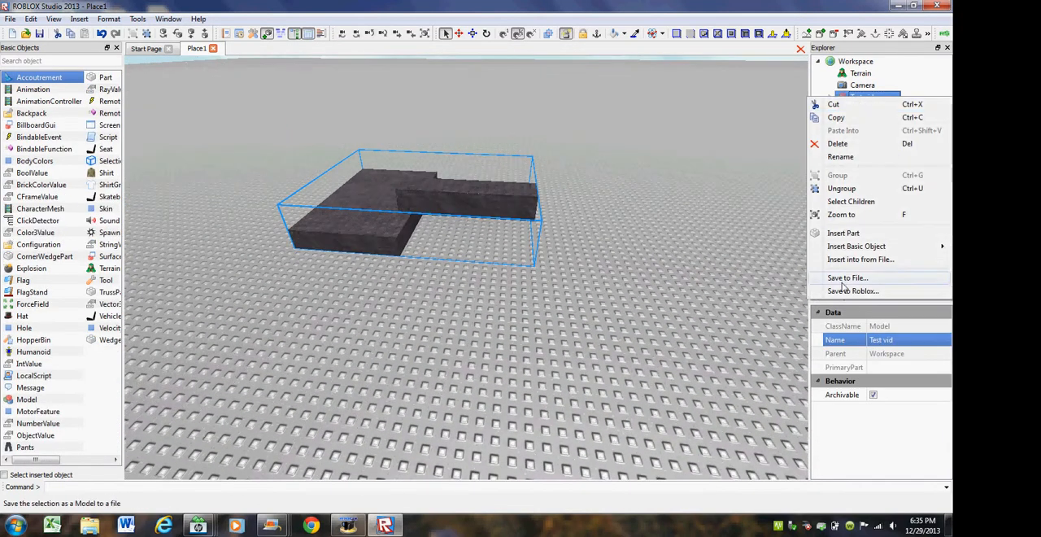
{"action": "left_click", "coordinate": [847, 278]}
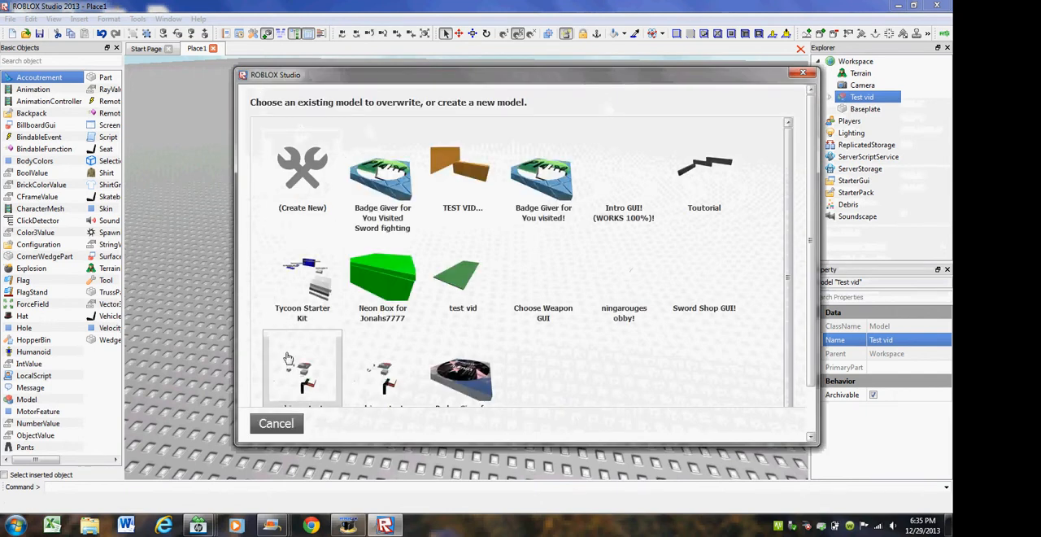
{"action": "mouse_move", "coordinate": [485, 205]}
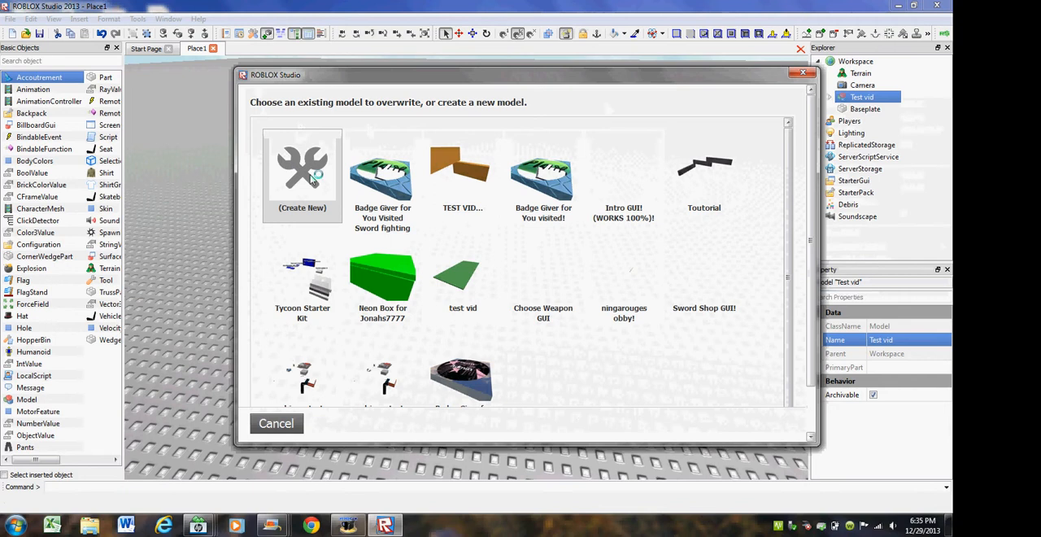
{"action": "left_click", "coordinate": [303, 170]}
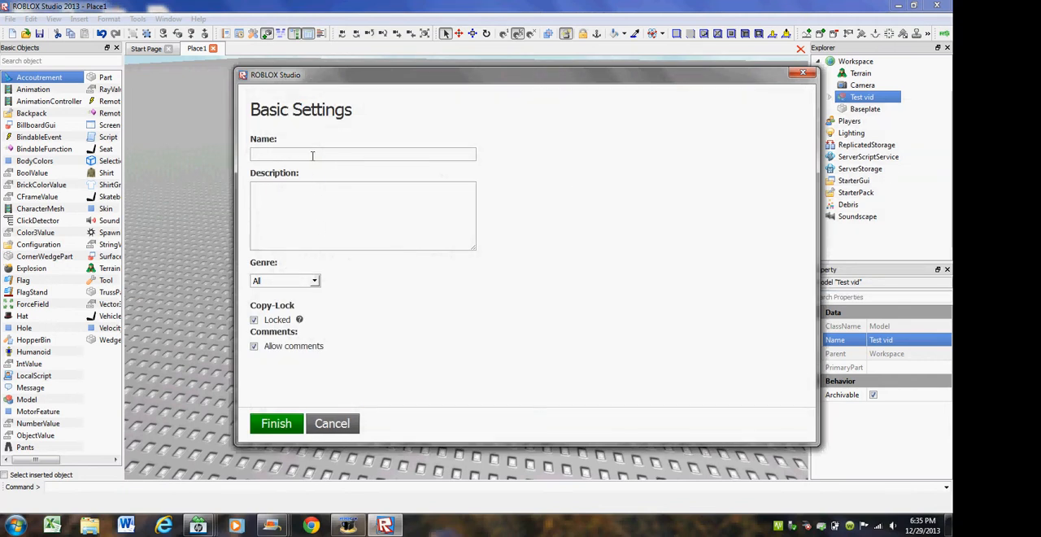
{"action": "type", "text": "s"}
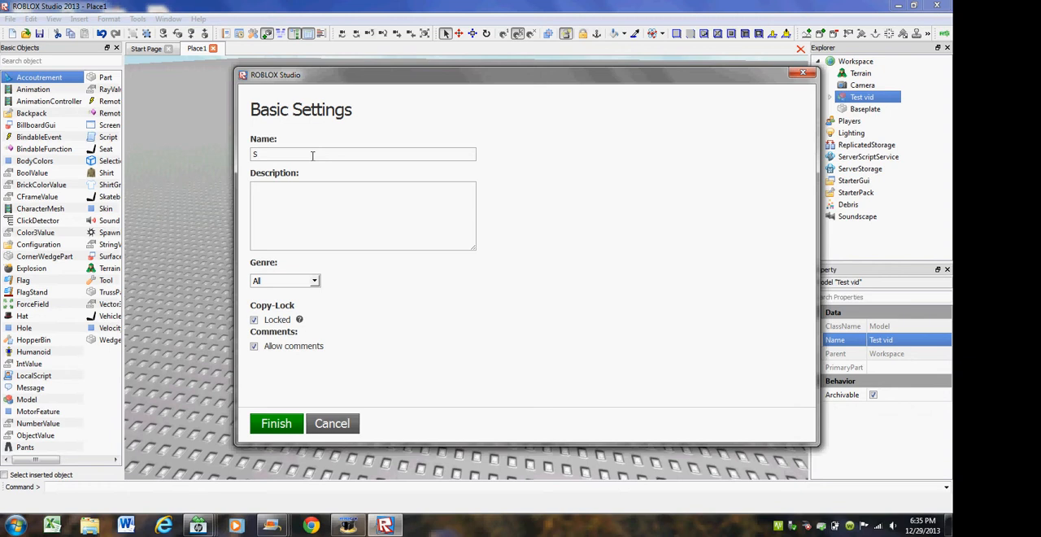
{"action": "type", "text": "imple Brick"}
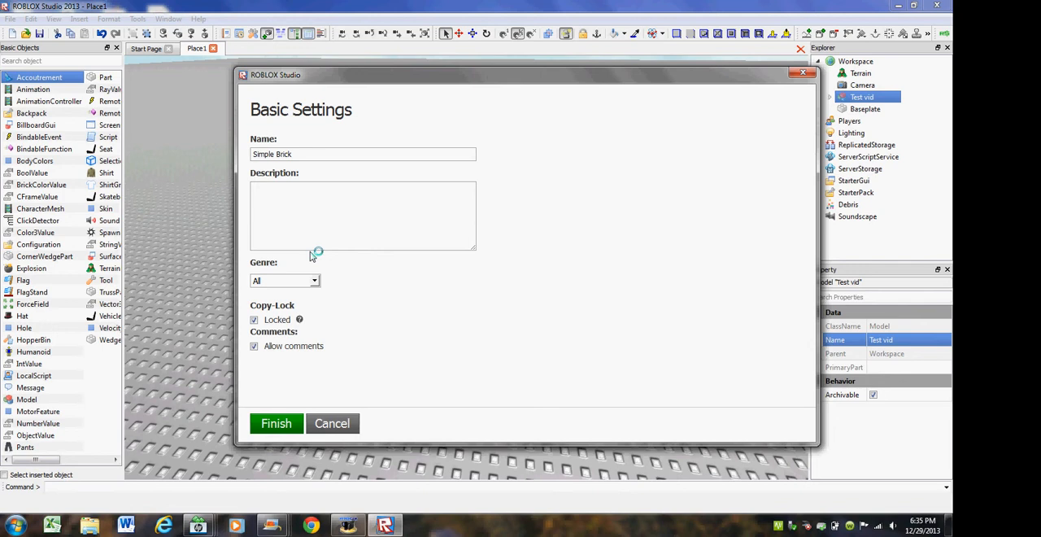
{"action": "left_click", "coordinate": [312, 280]}
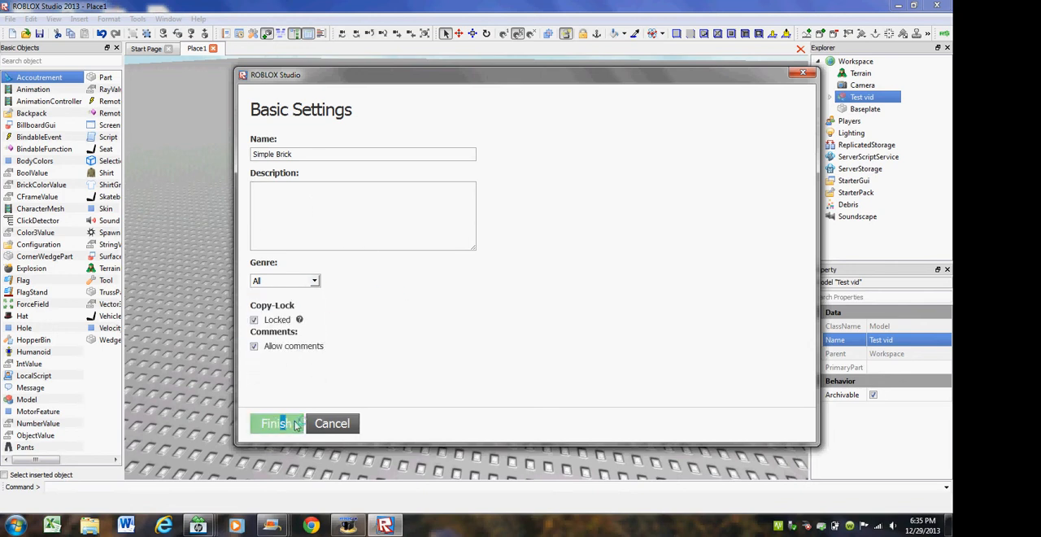
Finish the upload settings and dismiss the 100% completion notice
{"action": "left_click", "coordinate": [275, 422]}
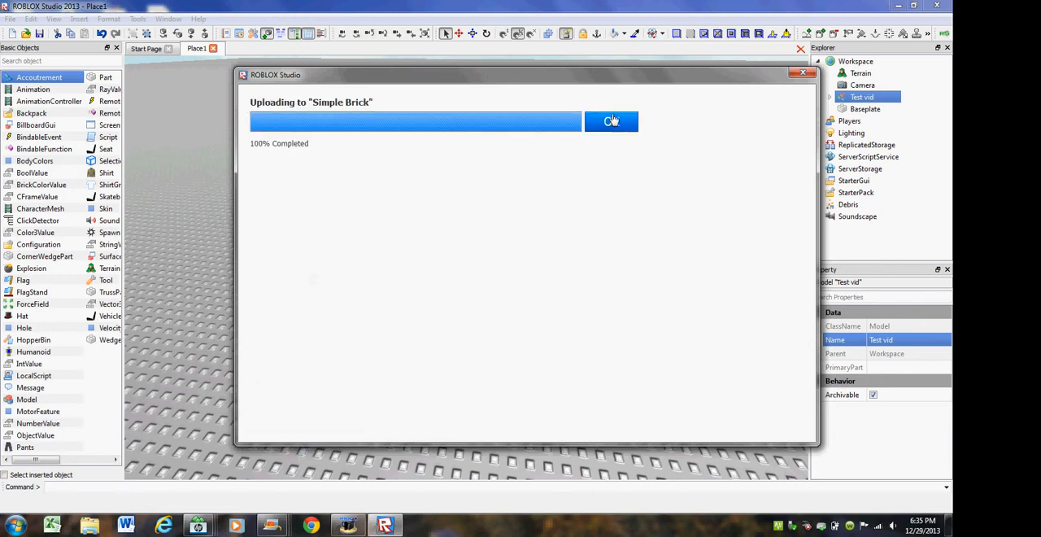
{"action": "left_click", "coordinate": [611, 121]}
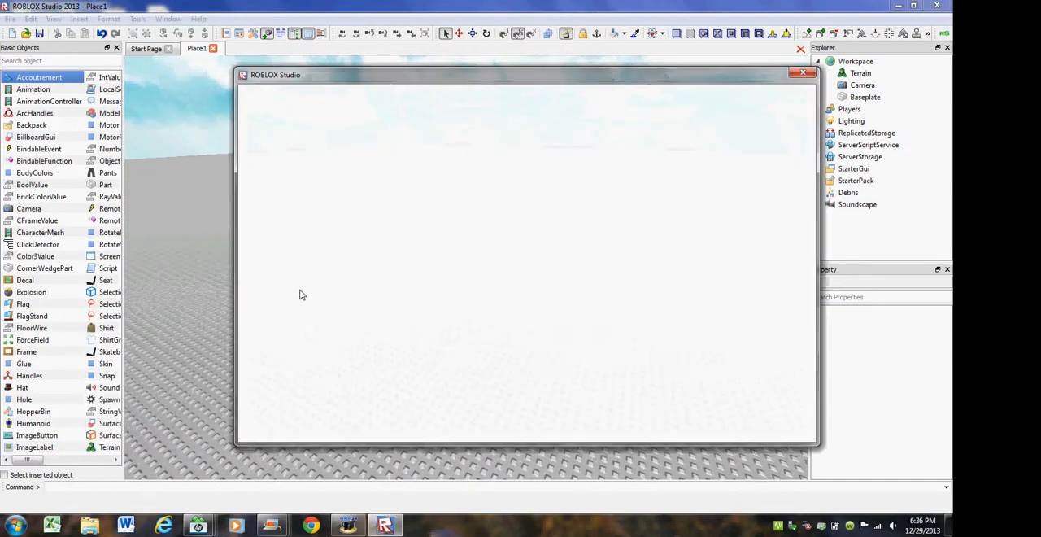
Switch to the Roblox website and reach the uploaded model's configure page via Inventory
{"action": "left_click", "coordinate": [286, 224]}
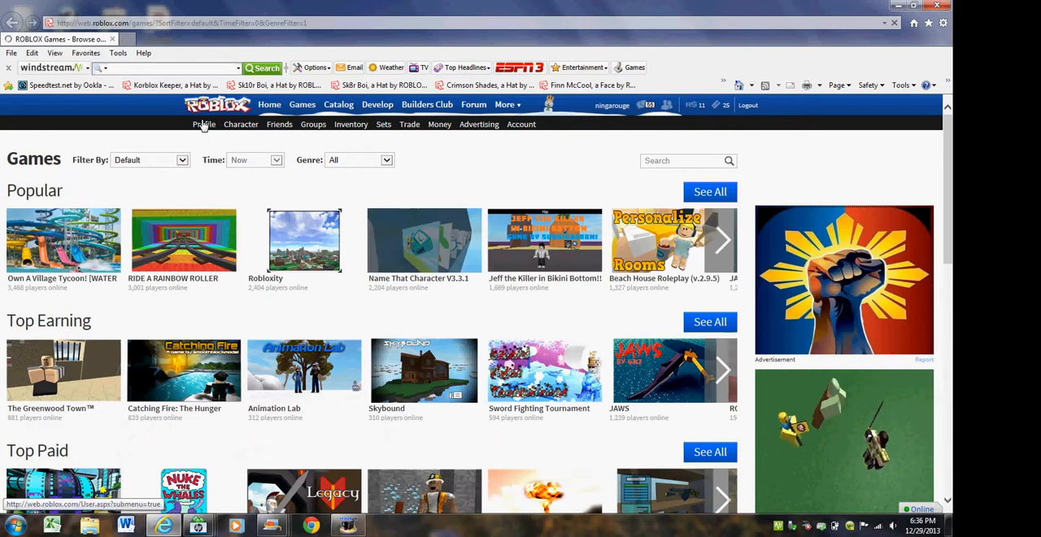
{"action": "left_click", "coordinate": [205, 123]}
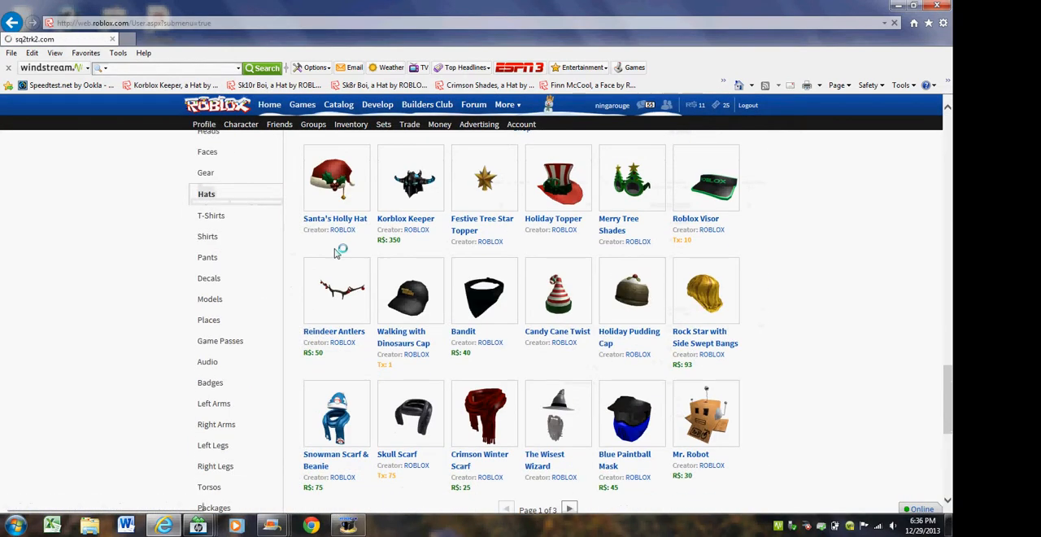
{"action": "left_click", "coordinate": [270, 104]}
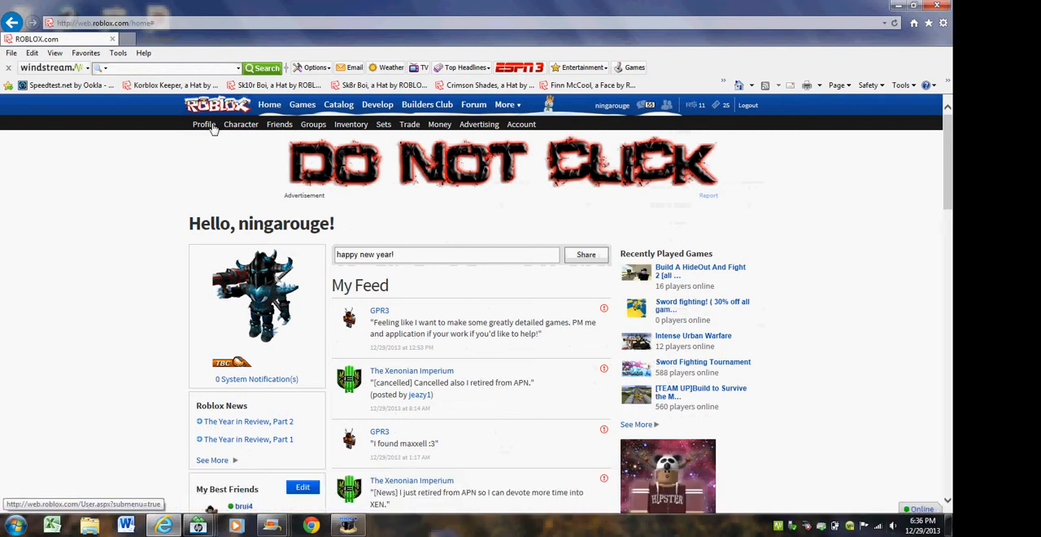
{"action": "left_click", "coordinate": [203, 124]}
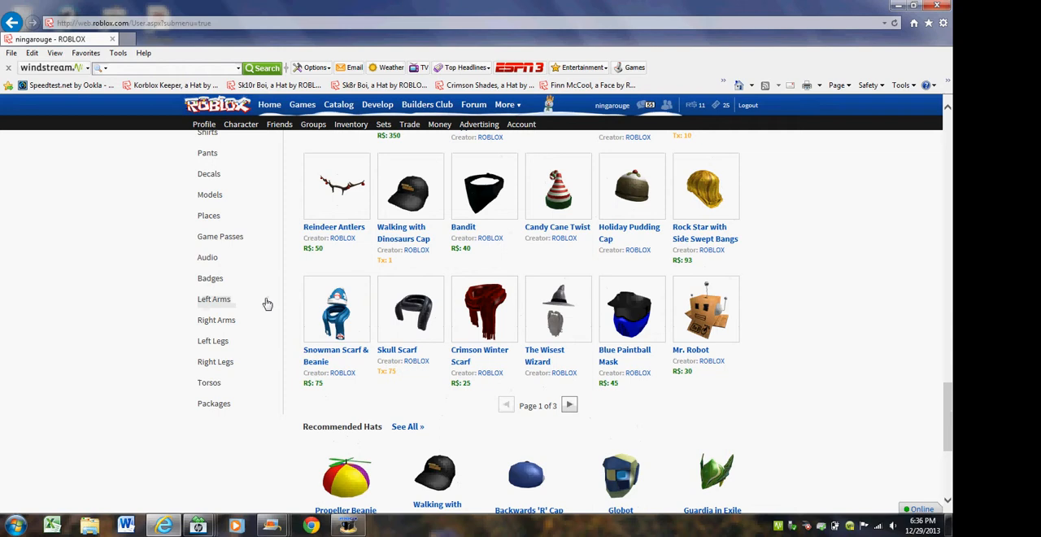
{"action": "left_click", "coordinate": [211, 194]}
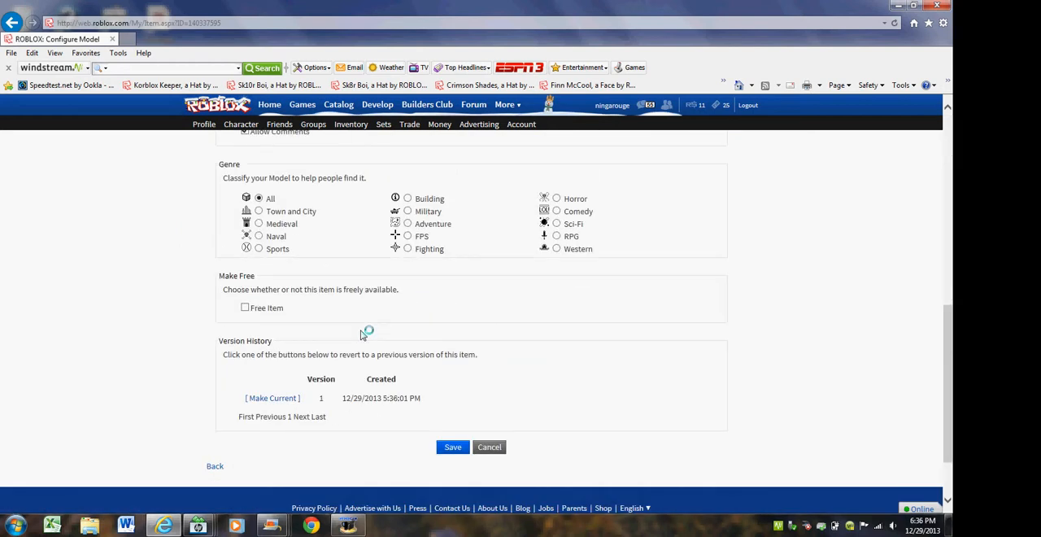
Mark Simple Brick as a Free Item and save the configuration
{"action": "left_click", "coordinate": [244, 307]}
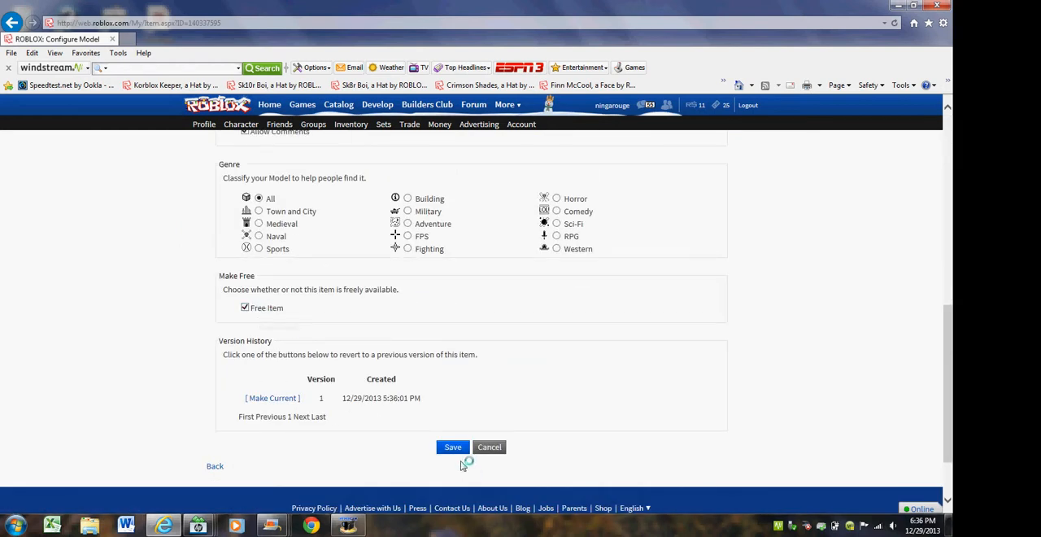
{"action": "left_click", "coordinate": [452, 445]}
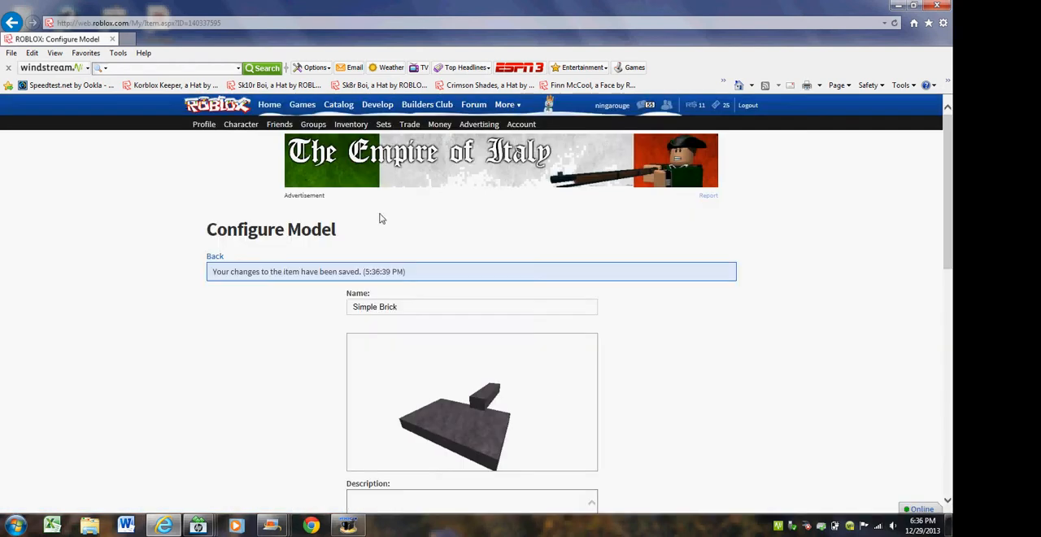
Go to the profile page and show the Gear list in Inventory
{"action": "left_click", "coordinate": [204, 124]}
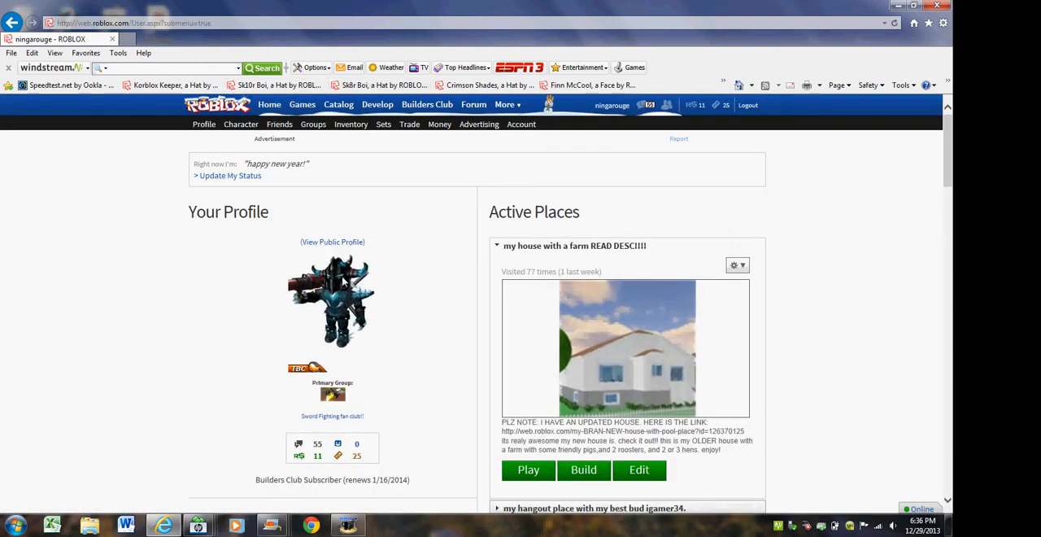
{"action": "scroll", "scroll_direction": "down", "scroll_amount": 3}
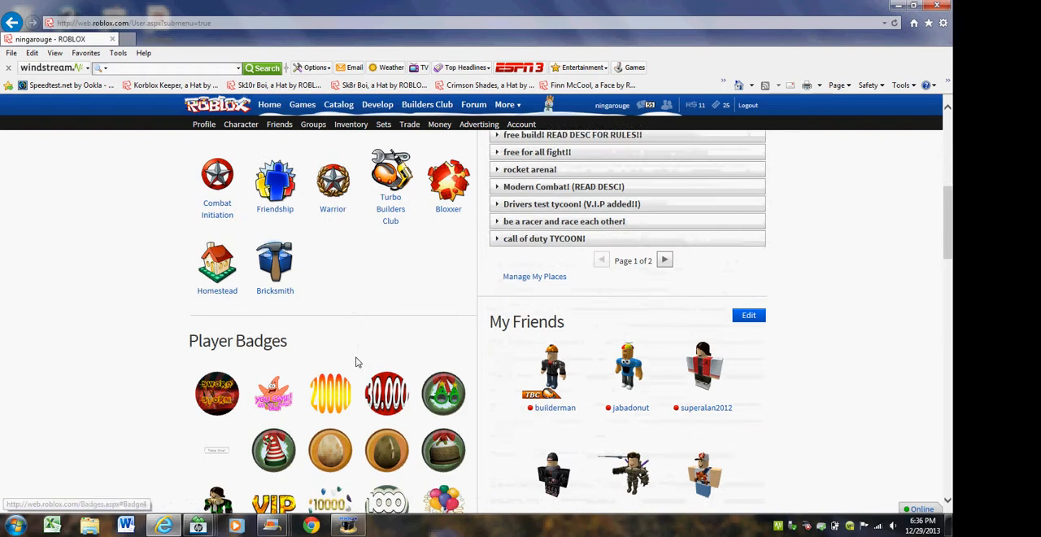
{"action": "left_click", "coordinate": [351, 124]}
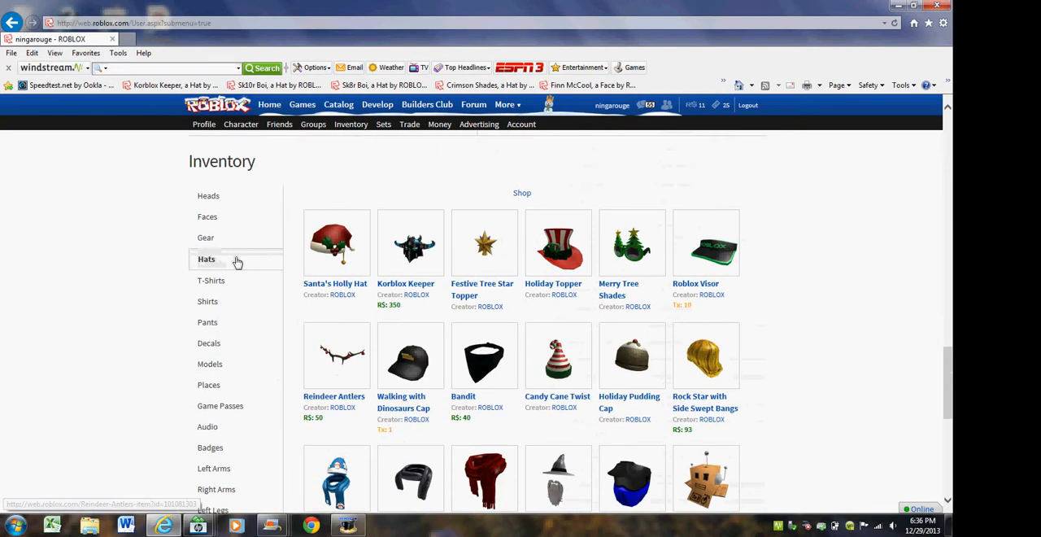
{"action": "left_click", "coordinate": [205, 237]}
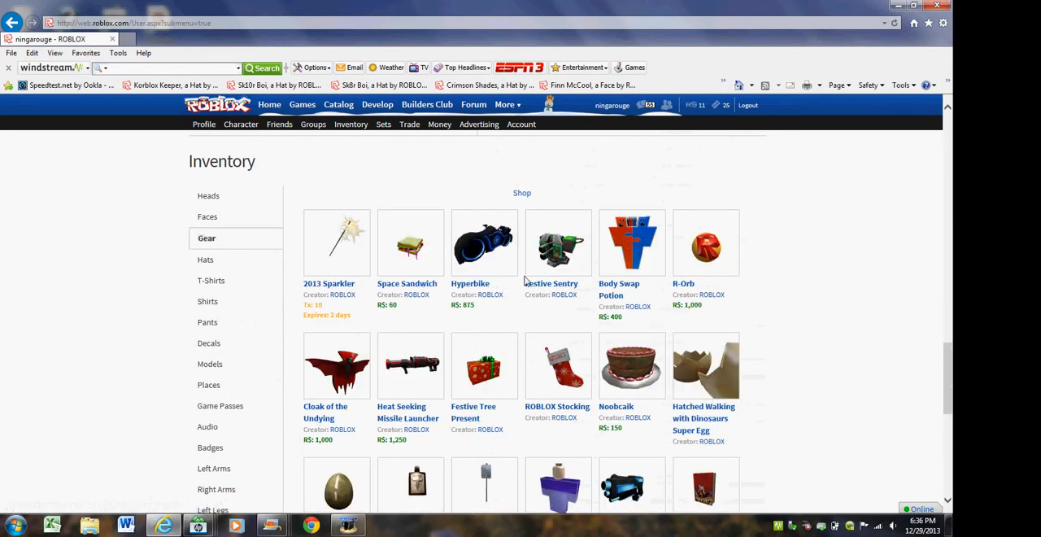